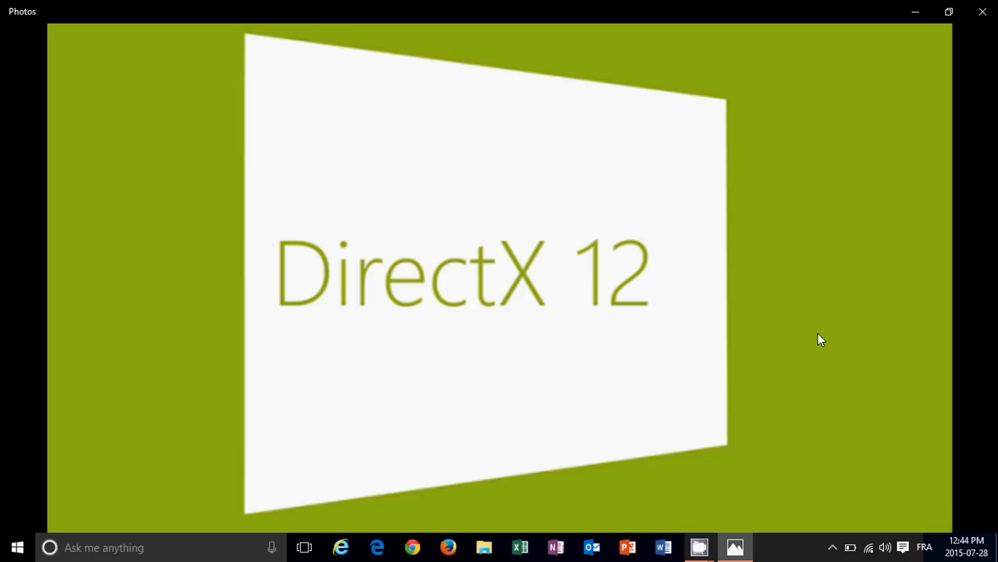
mouse_move(363, 314)
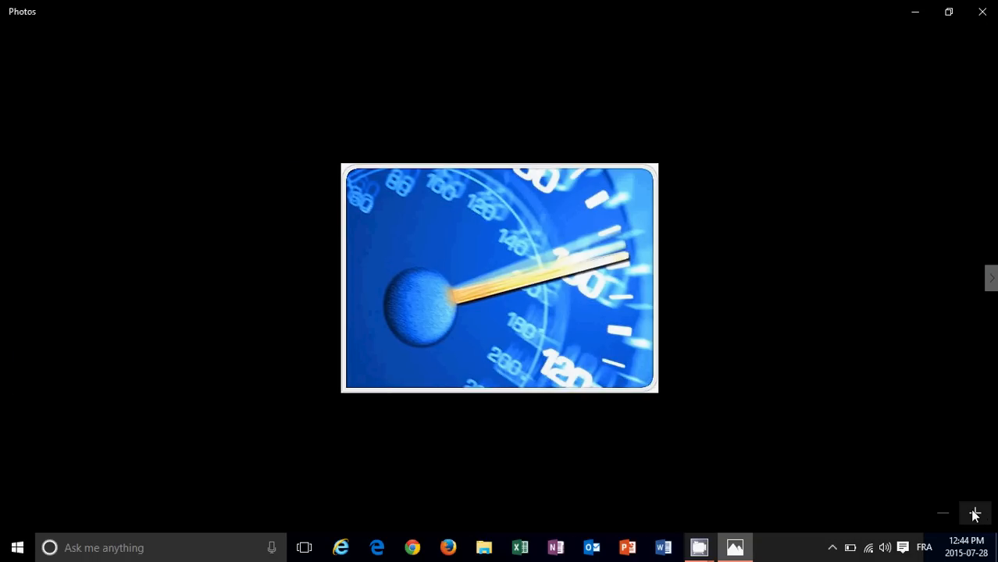
Step: Zoom in twice on the speedometer picture so it fills most of the Photos window
left_click(975, 514)
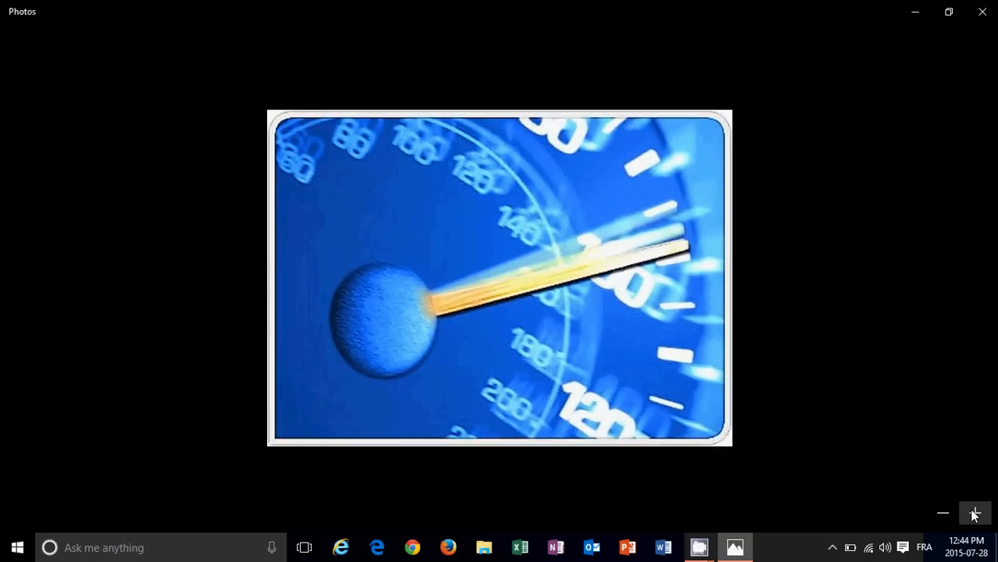
left_click(975, 512)
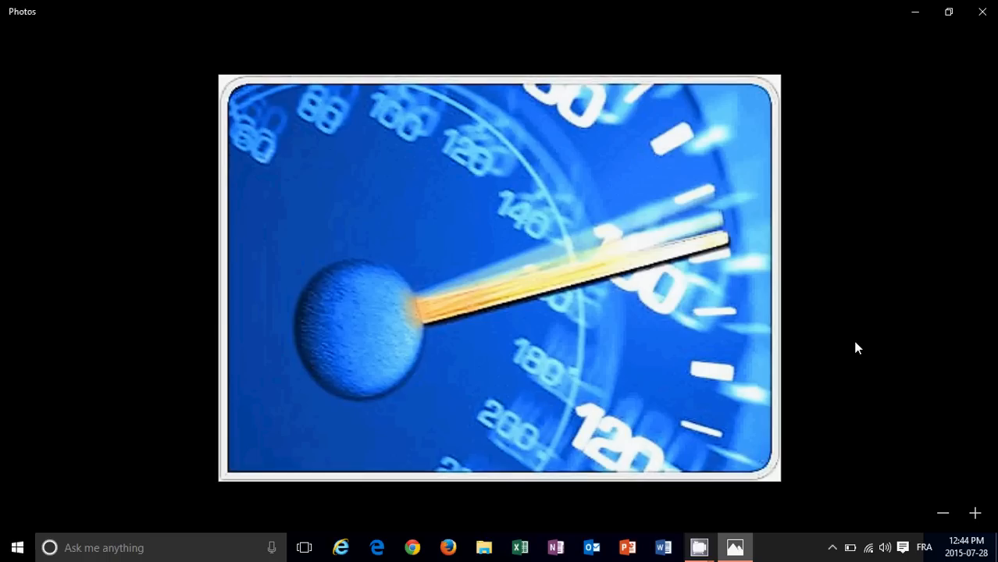